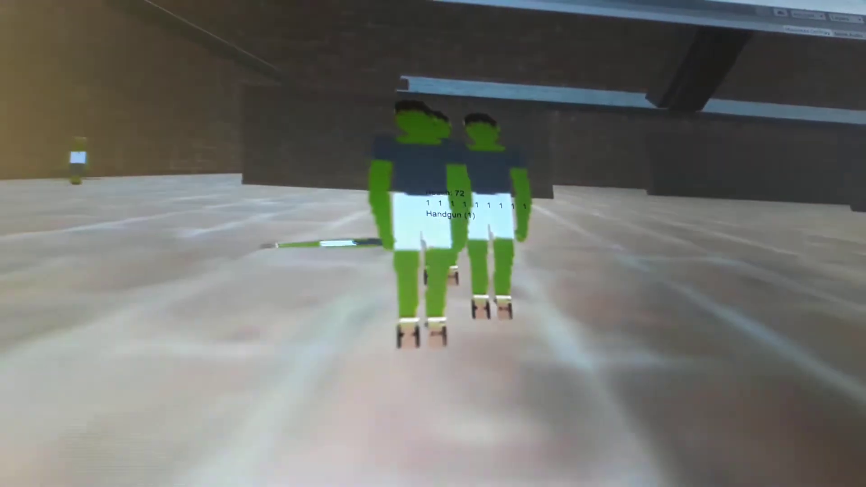
# Fire the handgun at the two approaching green zombies so they burst into red cubes
pyautogui.click(456, 193)
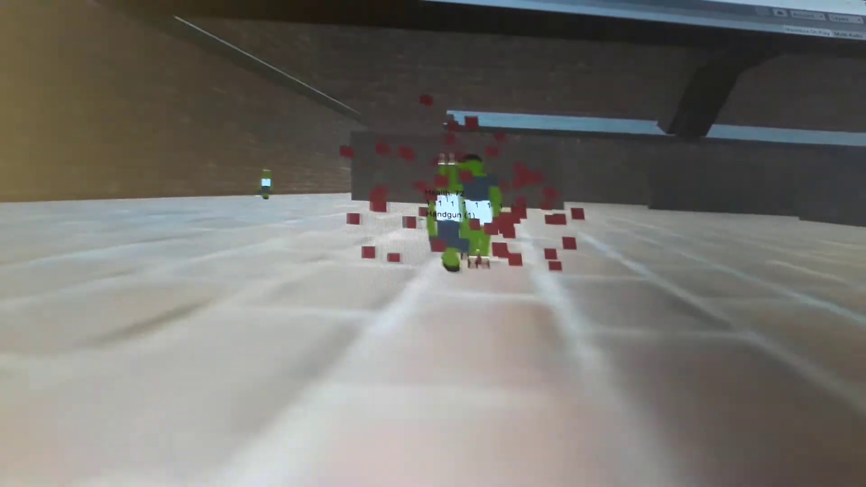